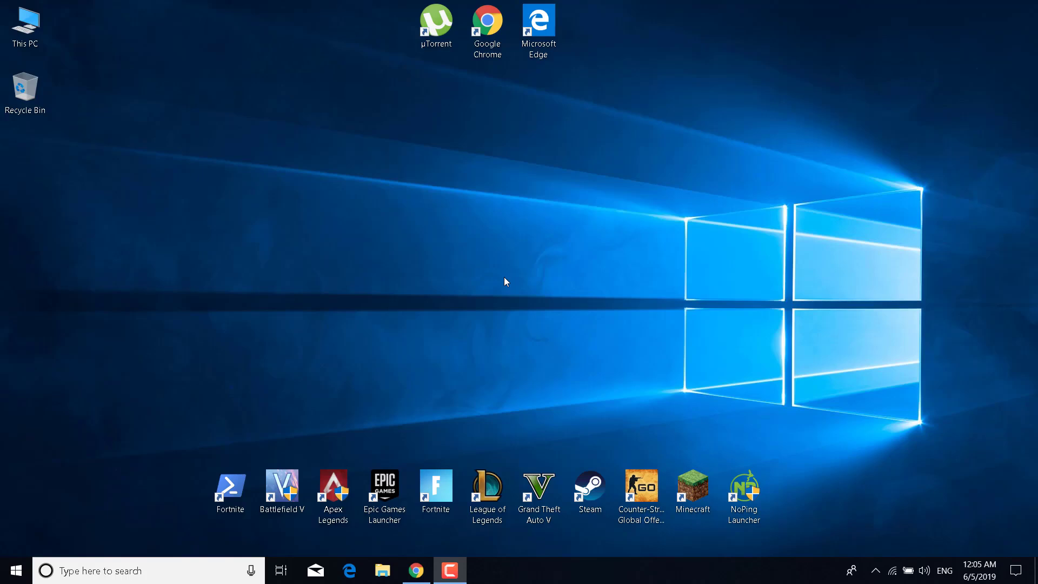
mouse_move(146, 530)
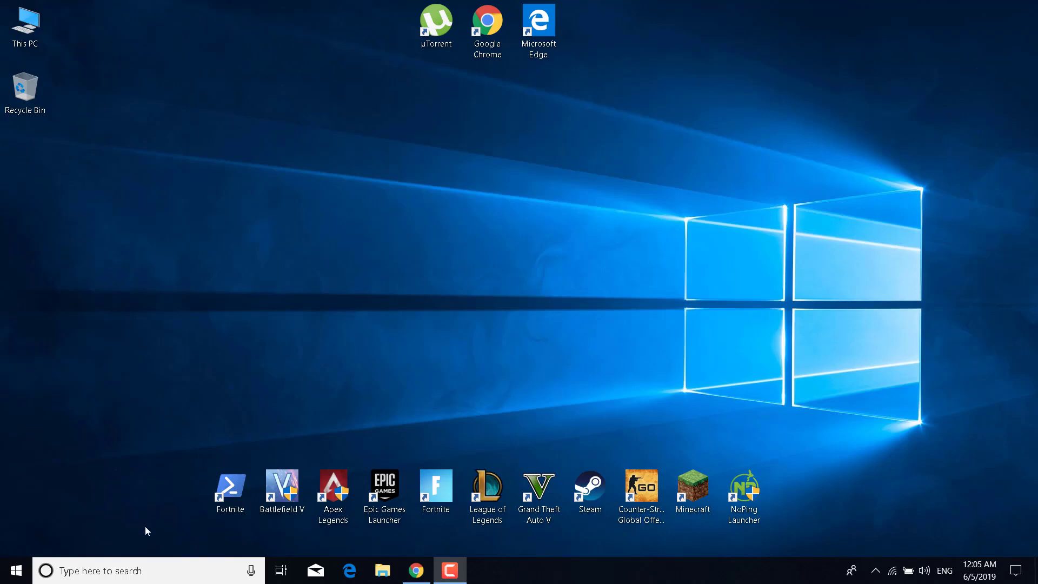
- Search the taskbar for 'reg' to launch Registry Editor
type("reg")
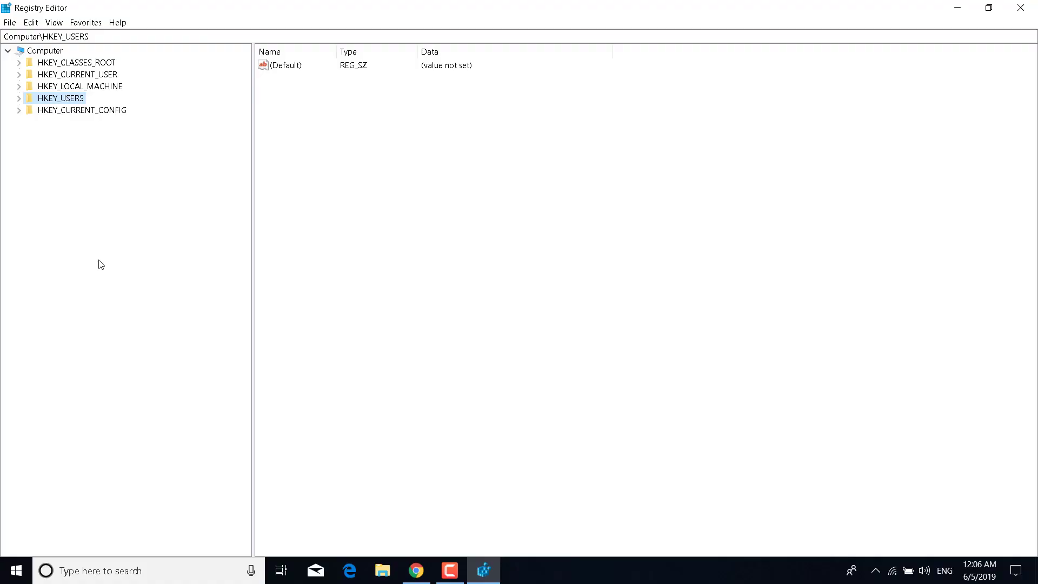
mouse_move(25, 112)
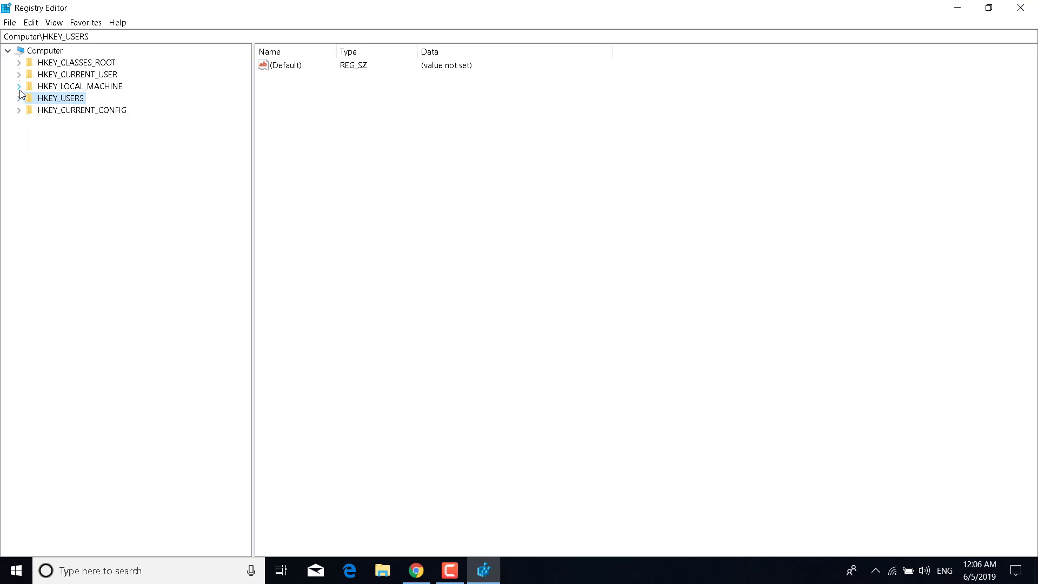
- Browse HKEY_LOCAL_MACHINE\SOFTWARE\Microsoft\Windows NT\CurrentVersion to Image File Execution Options
left_click(19, 86)
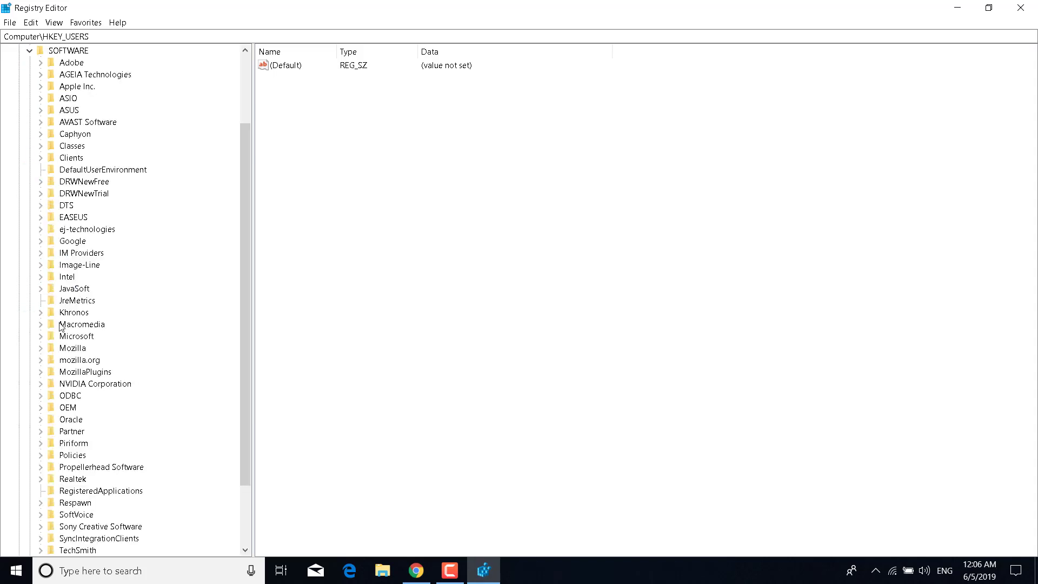
mouse_move(57, 342)
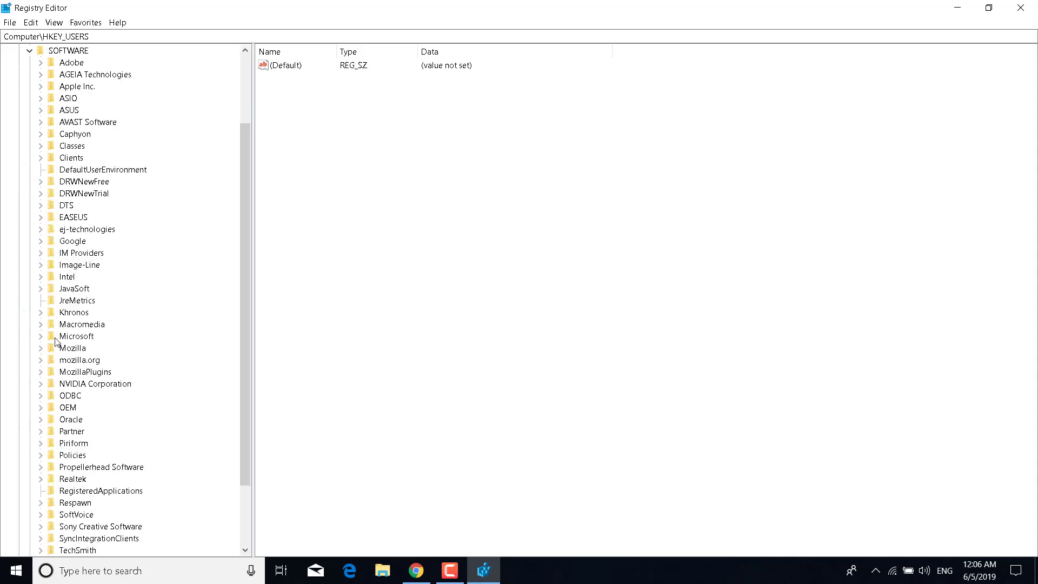
left_click(41, 336)
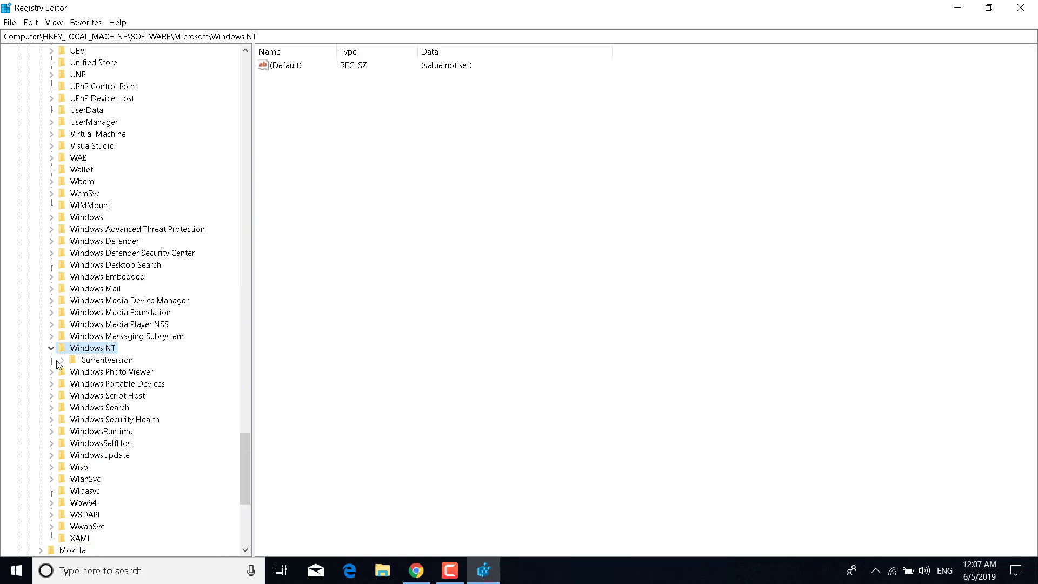
left_click(60, 360)
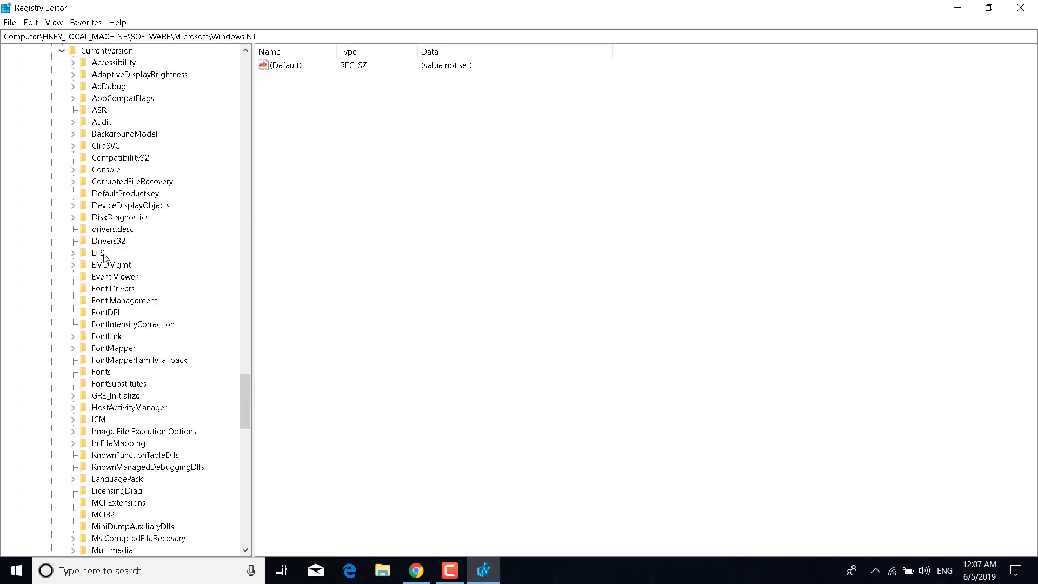
left_click(144, 431)
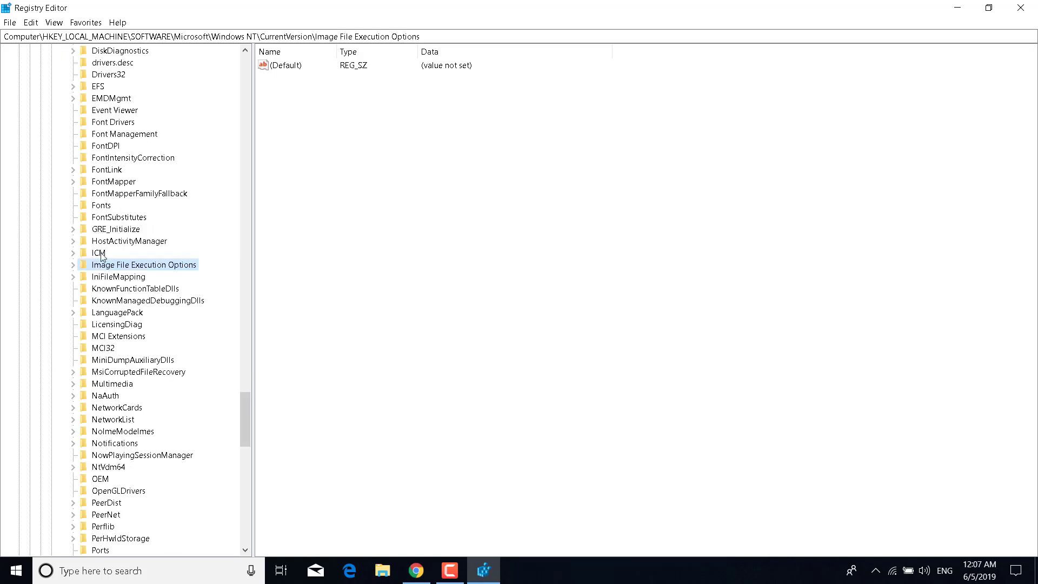
mouse_move(150, 269)
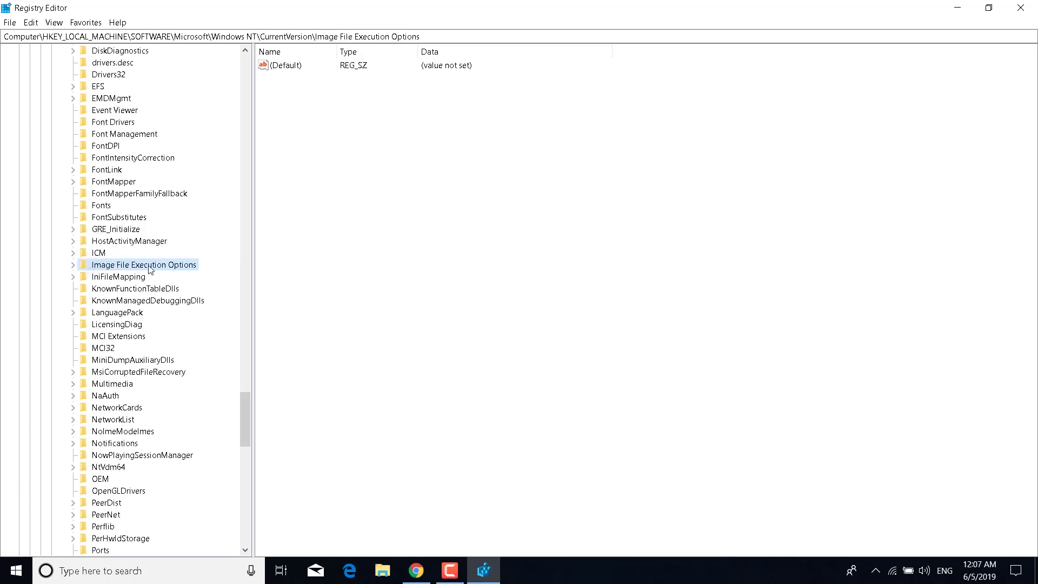
- Create a new key under Image File Execution Options named FortniteClient-Win64-Shipping.exe
right_click(143, 264)
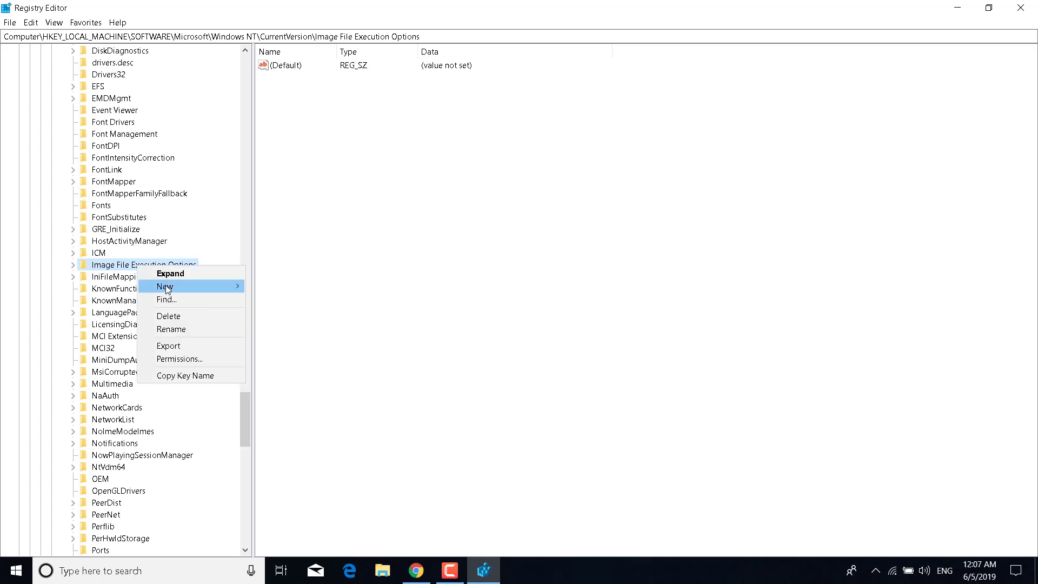
left_click(165, 286)
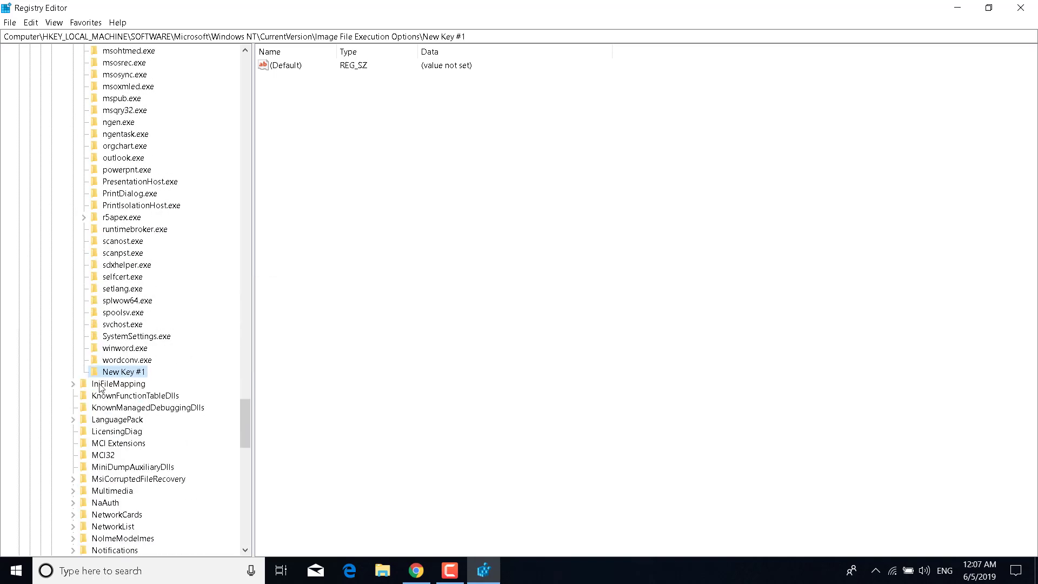
right_click(123, 372)
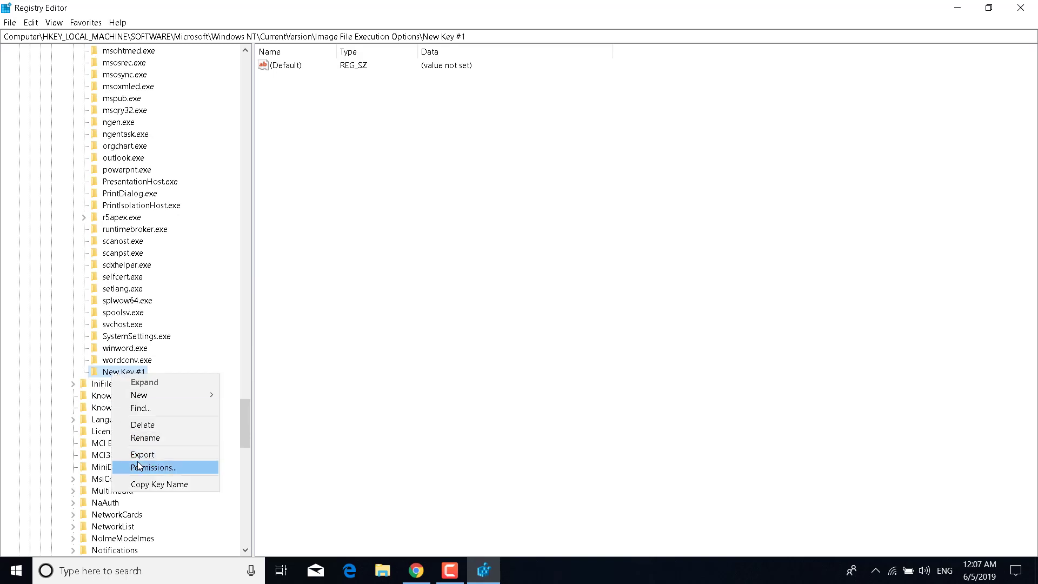
left_click(144, 438)
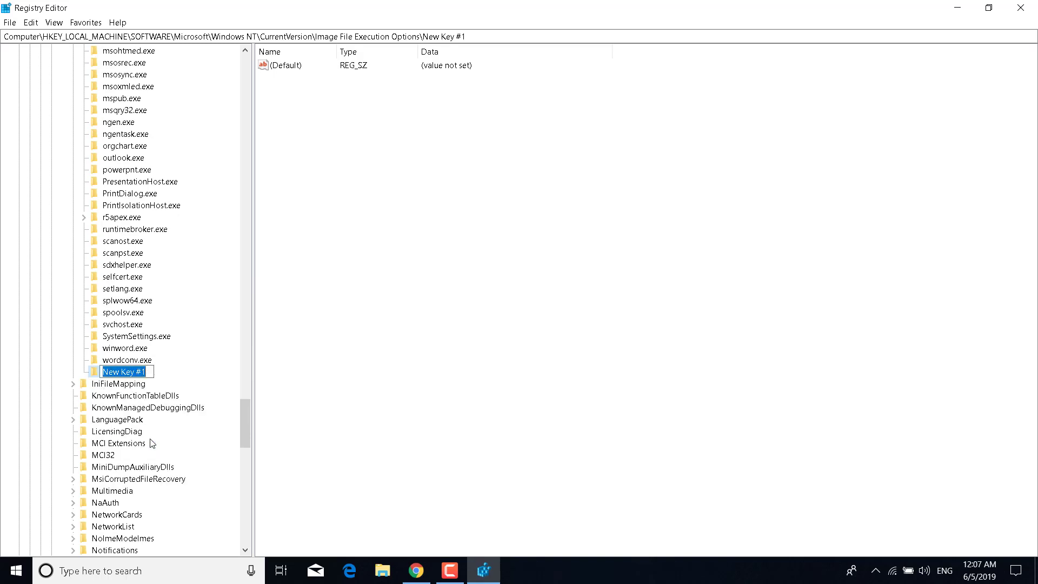
type("FortniteClient")
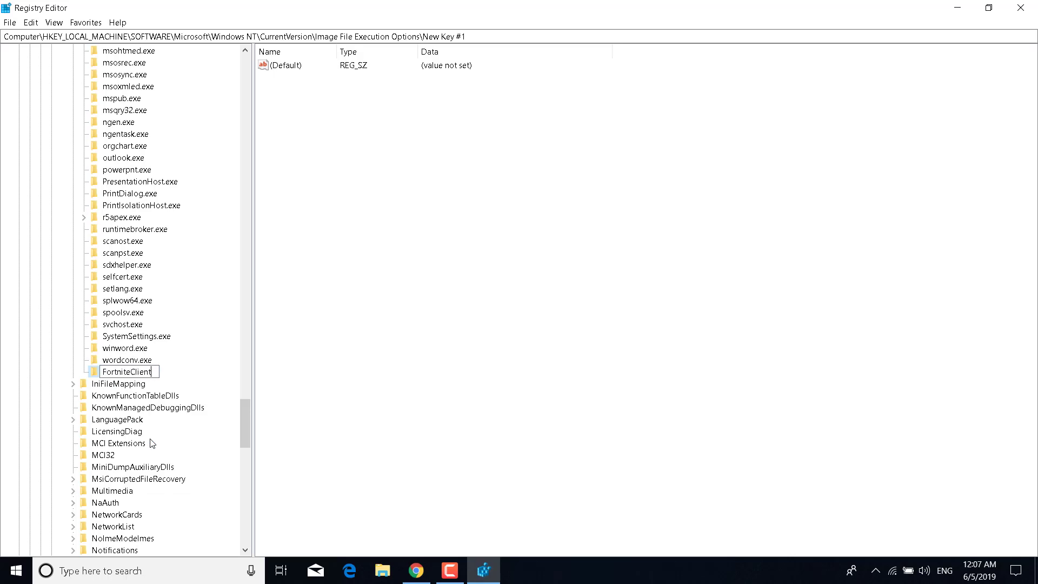
type("-Win64-Shipping.exe")
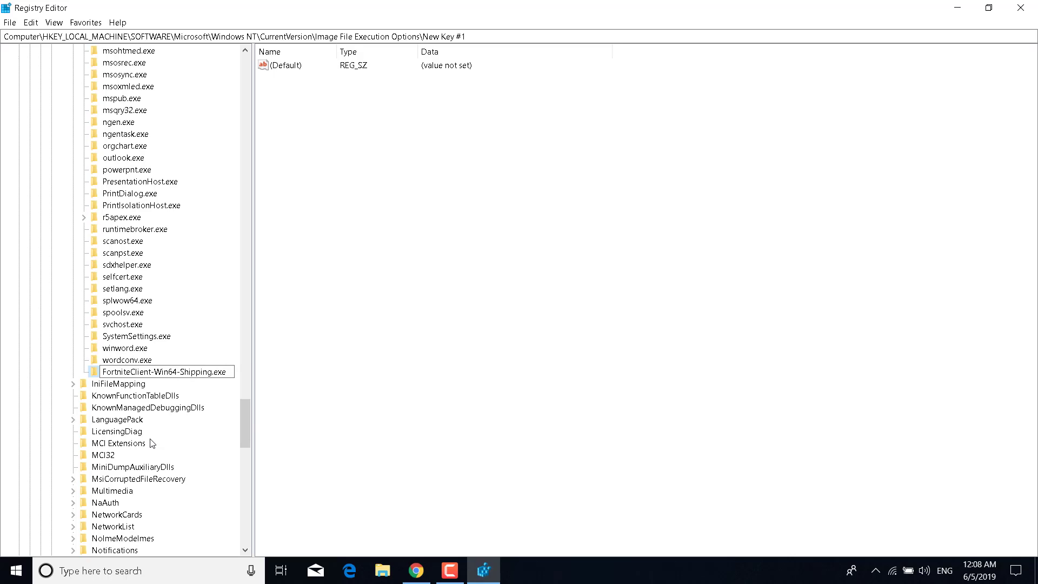
key("enter")
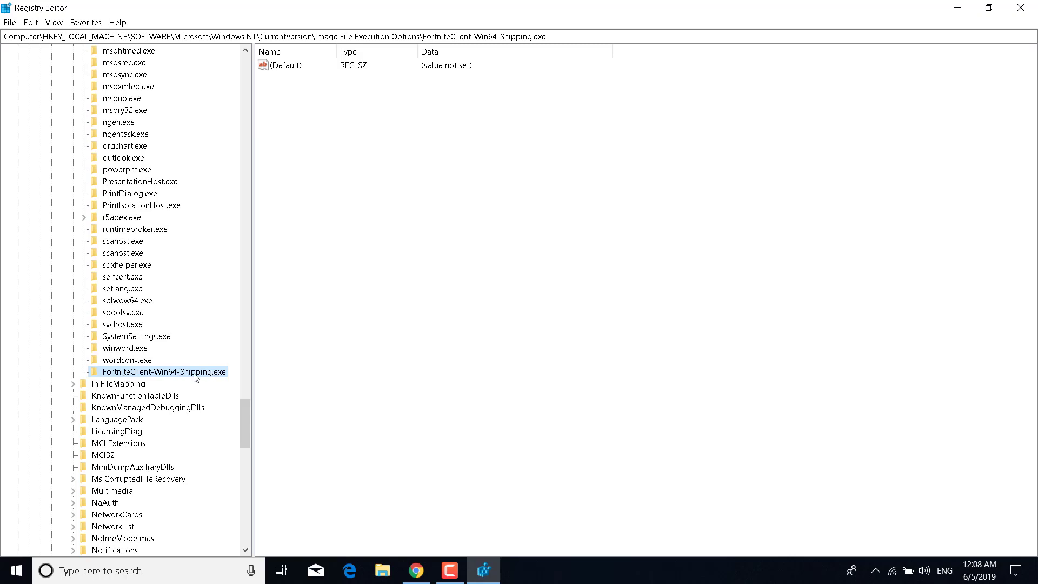
- Create a PerfOptions subkey inside the FortniteClient-Win64-Shipping.exe key
right_click(162, 372)
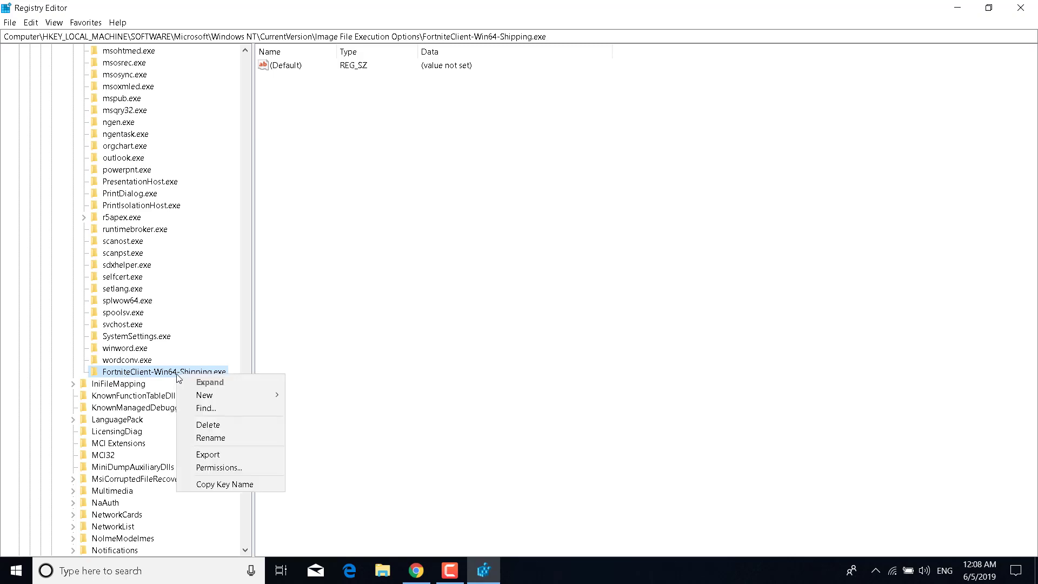
left_click(204, 395)
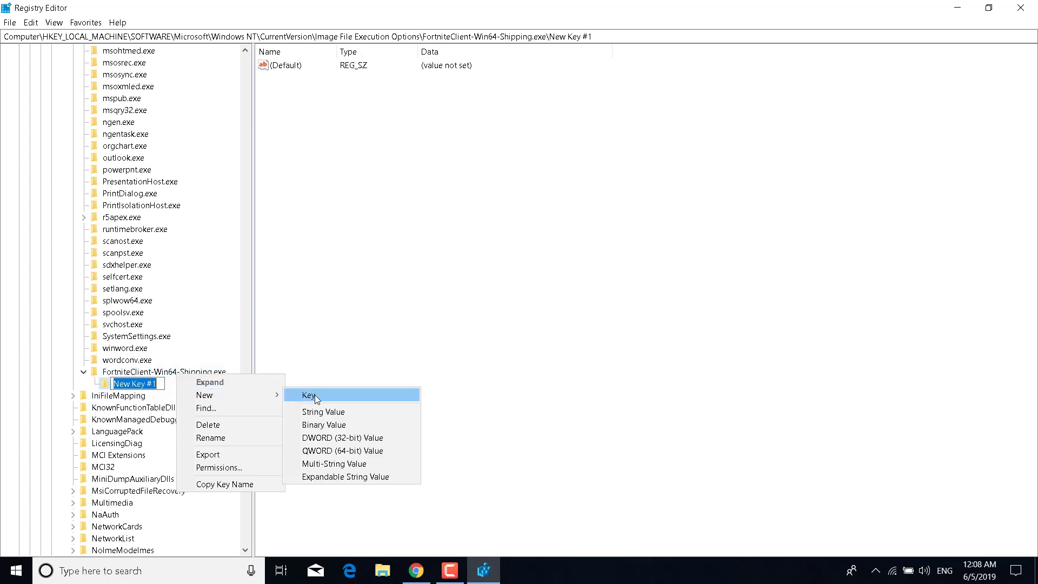
left_click(309, 395)
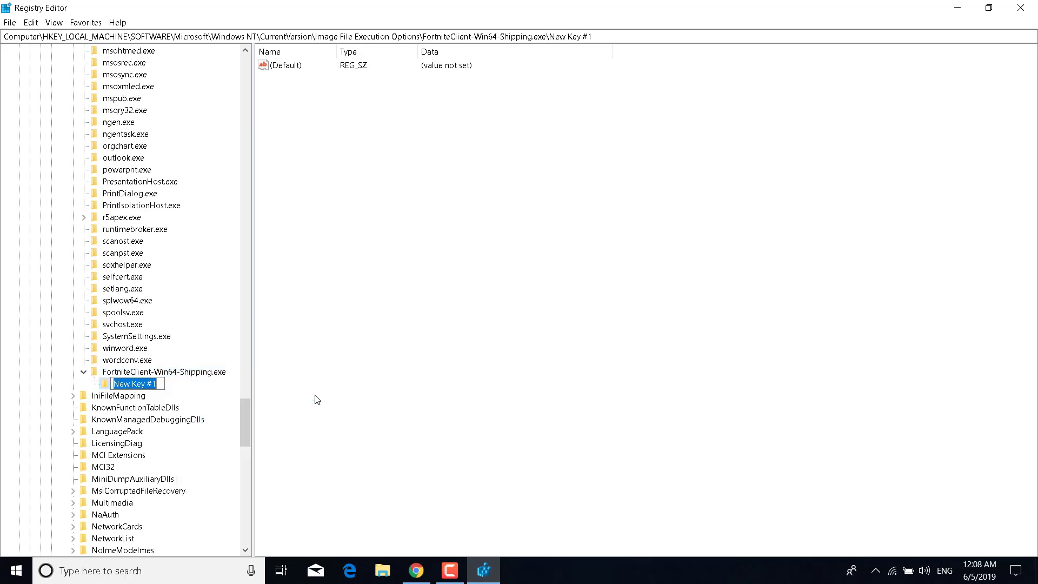
type("PerfOptions")
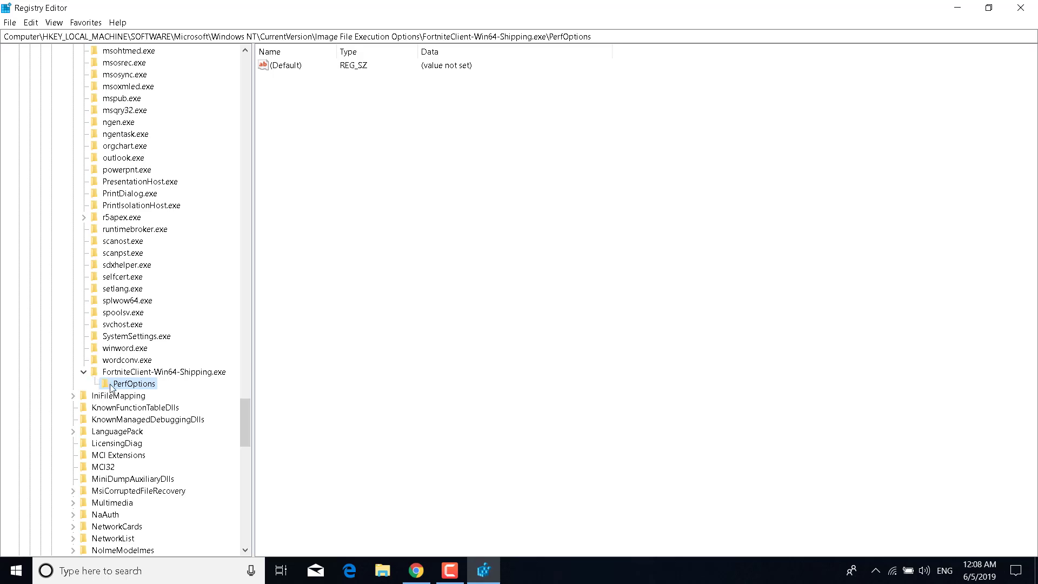
- Add a DWORD (32-bit) value named CpuPriorityClass to PerfOptions
right_click(134, 384)
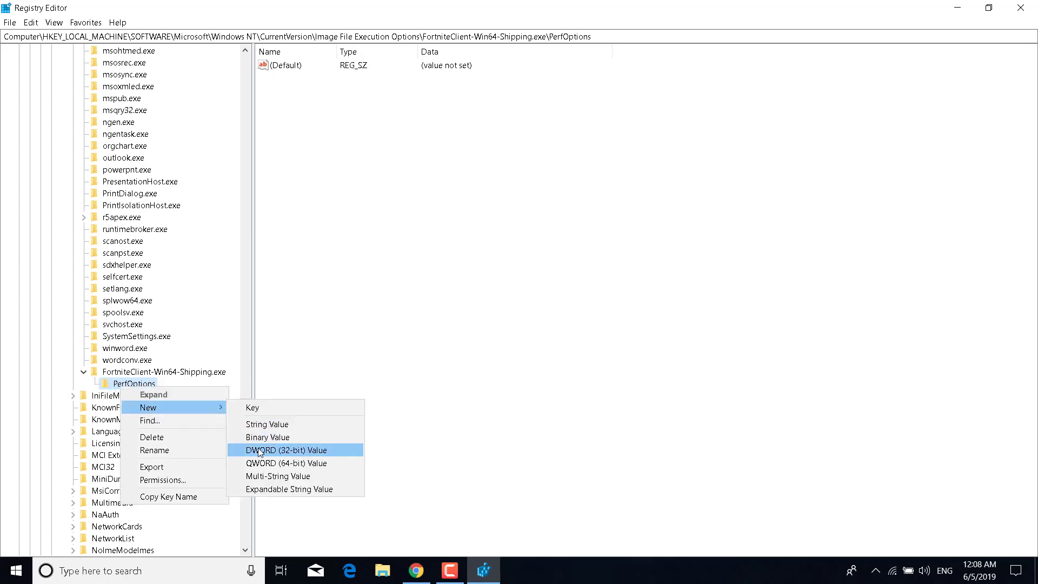
left_click(279, 449)
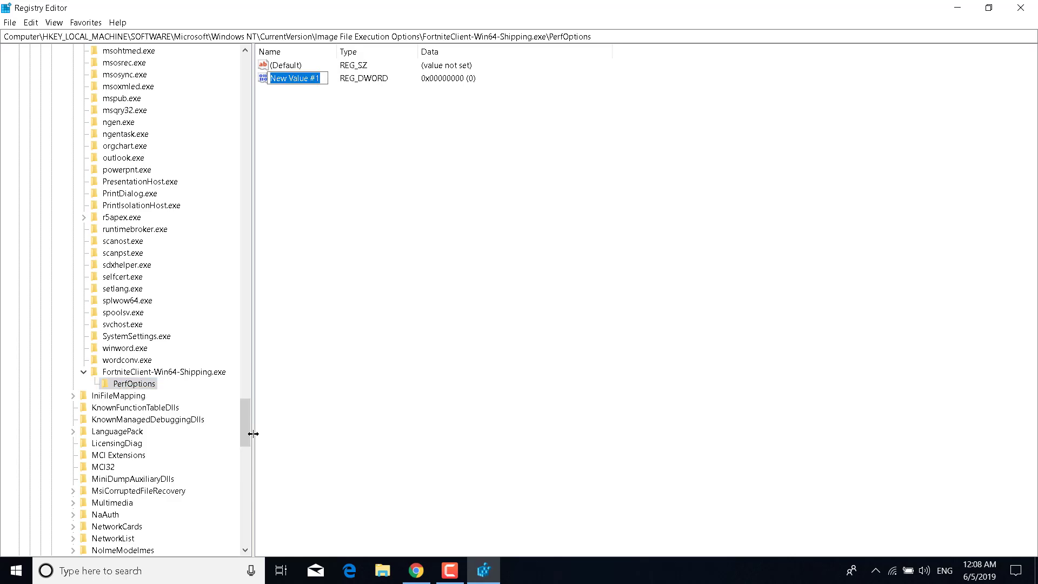
type("CpuPriorityClass")
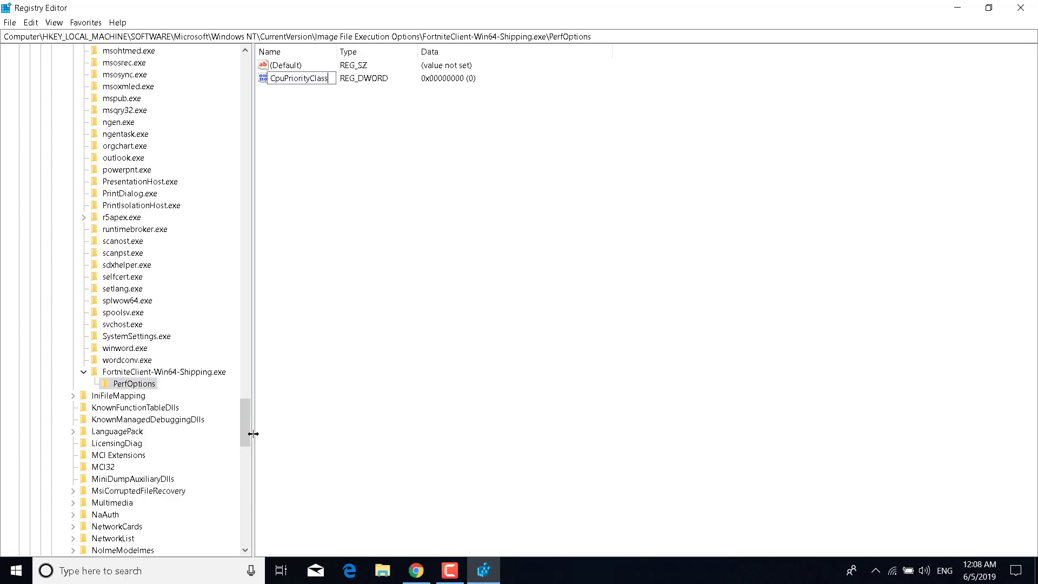
left_click(299, 78)
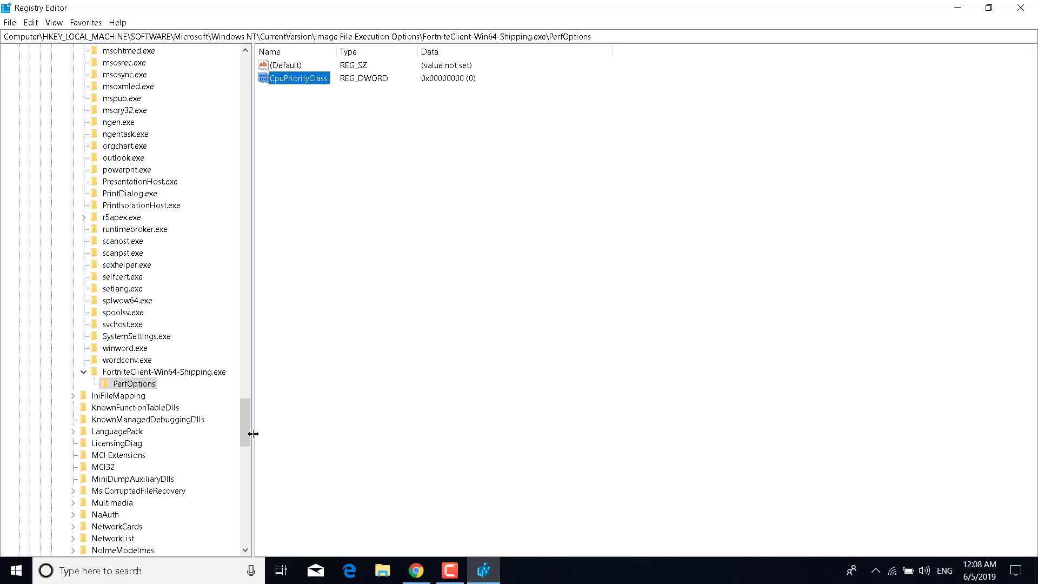
left_click(293, 296)
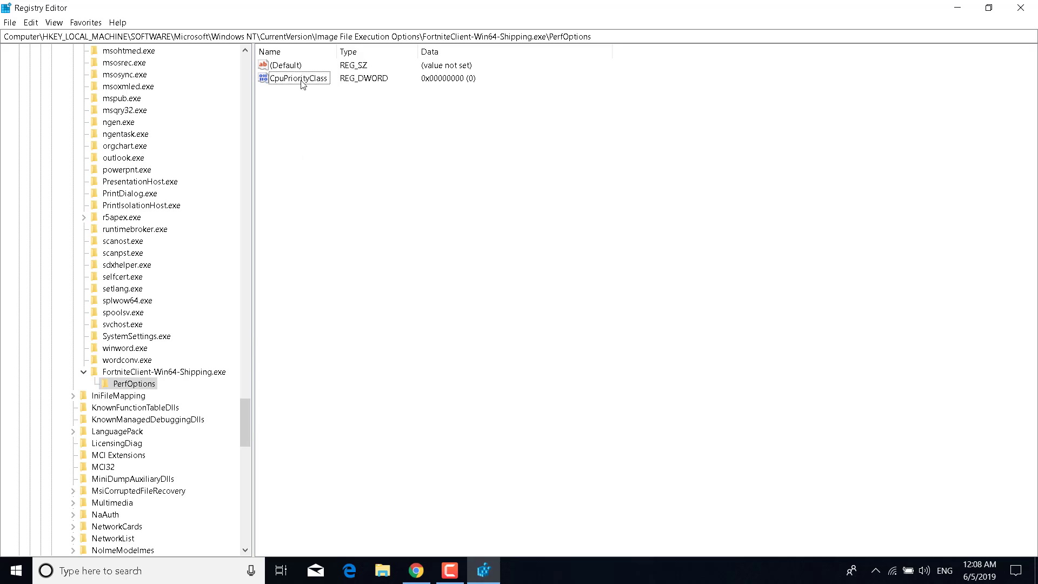
- Enter 3 as CpuPriorityClass's value data and confirm with OK
double_click(299, 78)
type("3")
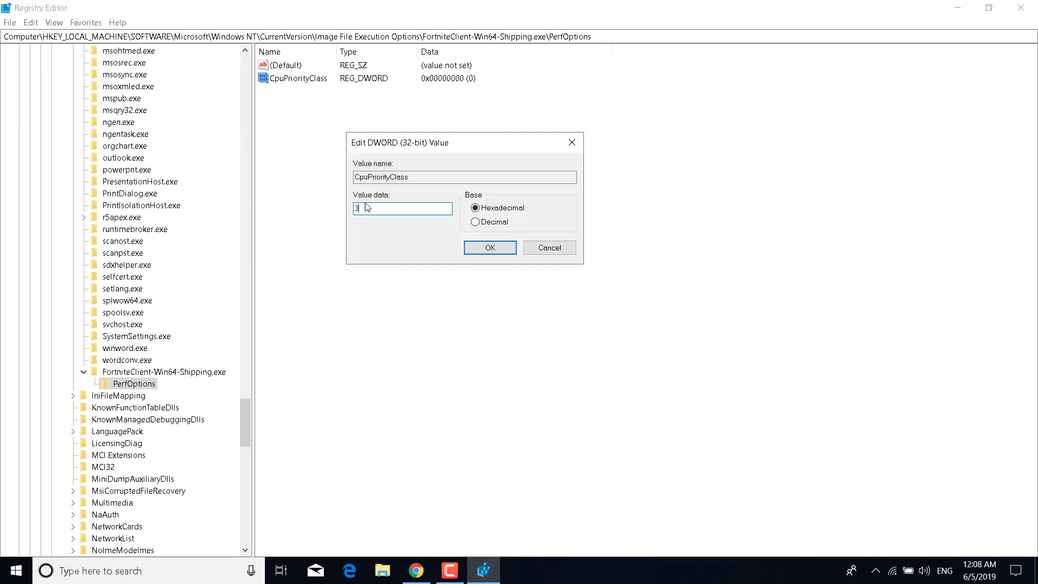
left_click(490, 247)
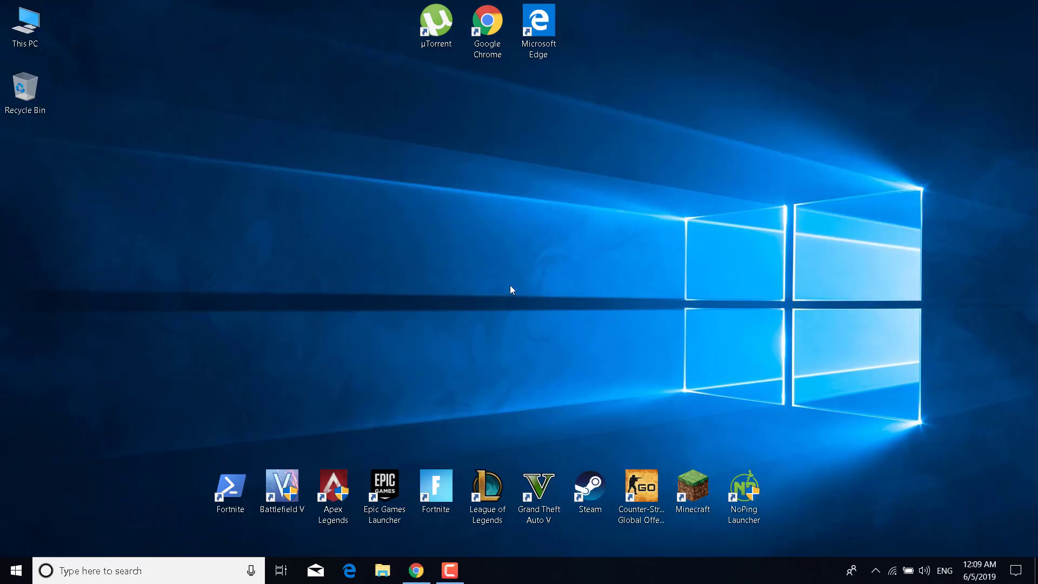
mouse_move(498, 261)
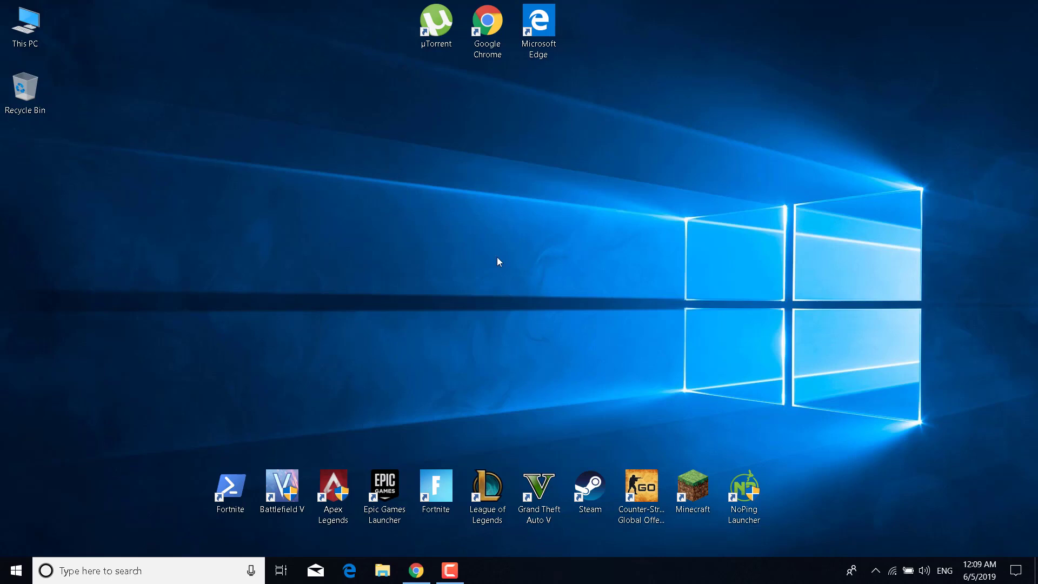